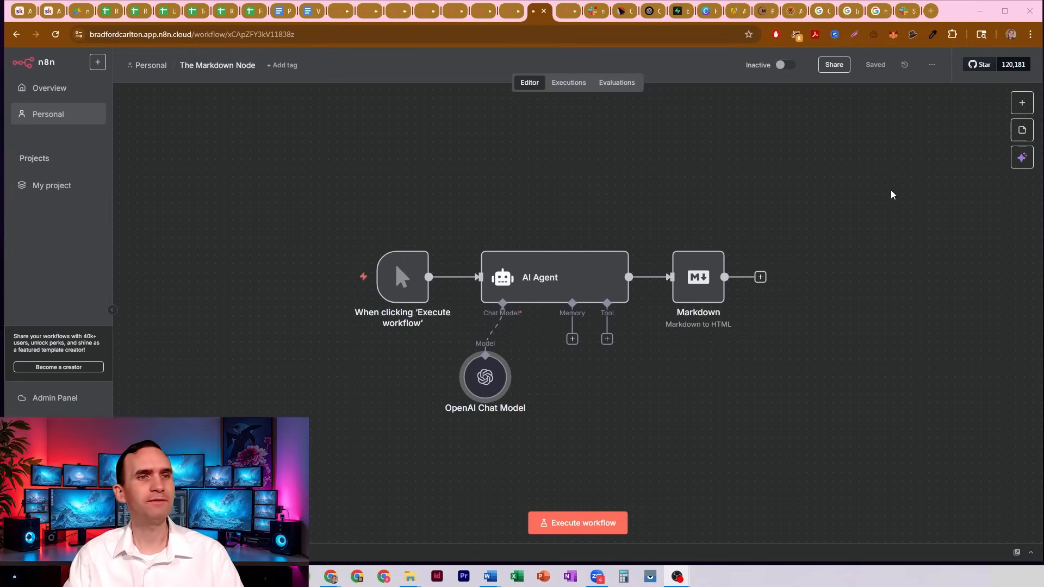
{"action": "mouse_move", "coordinate": [787, 254]}
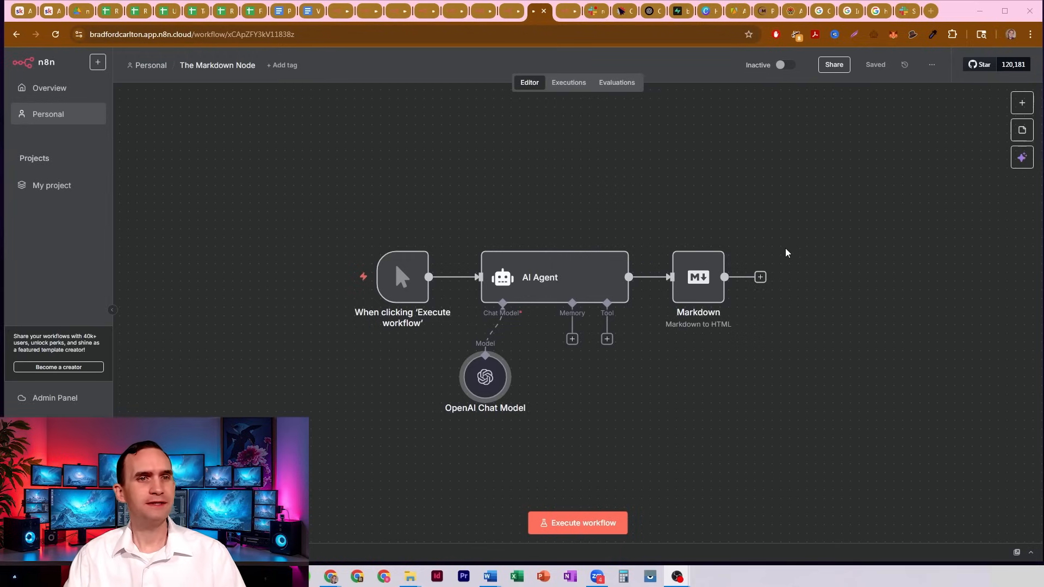
{"action": "mouse_move", "coordinate": [402, 276]}
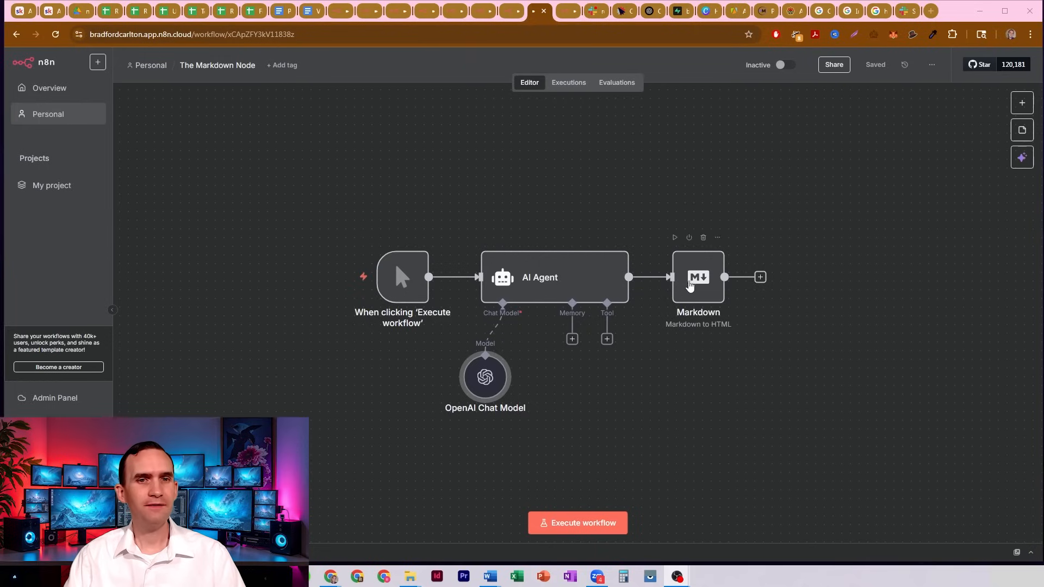
{"action": "mouse_move", "coordinate": [698, 295]}
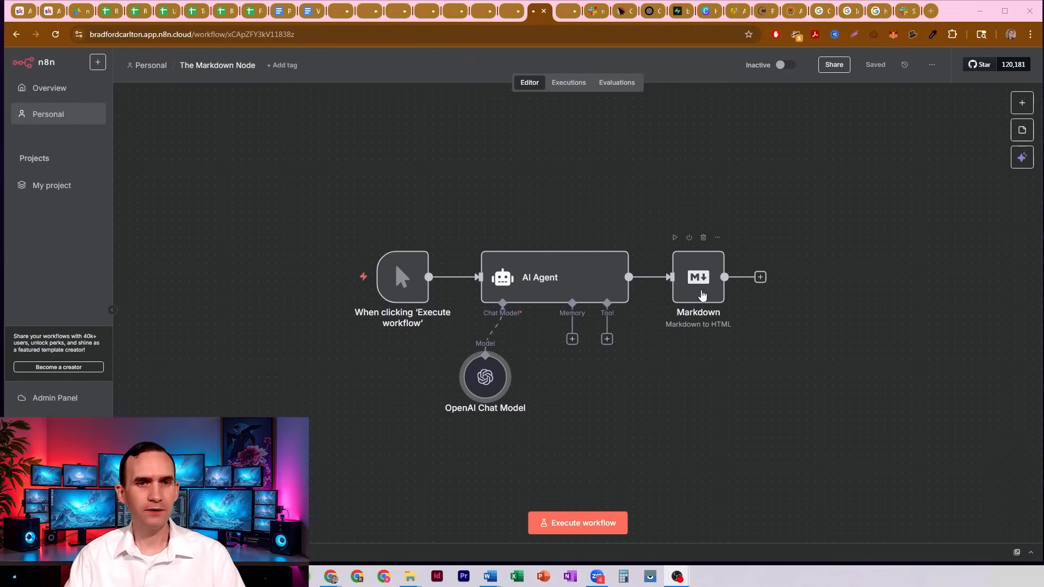
- Review the Markdown node's conversion modes and return to the canvas
{"action": "double_click", "coordinate": [699, 277]}
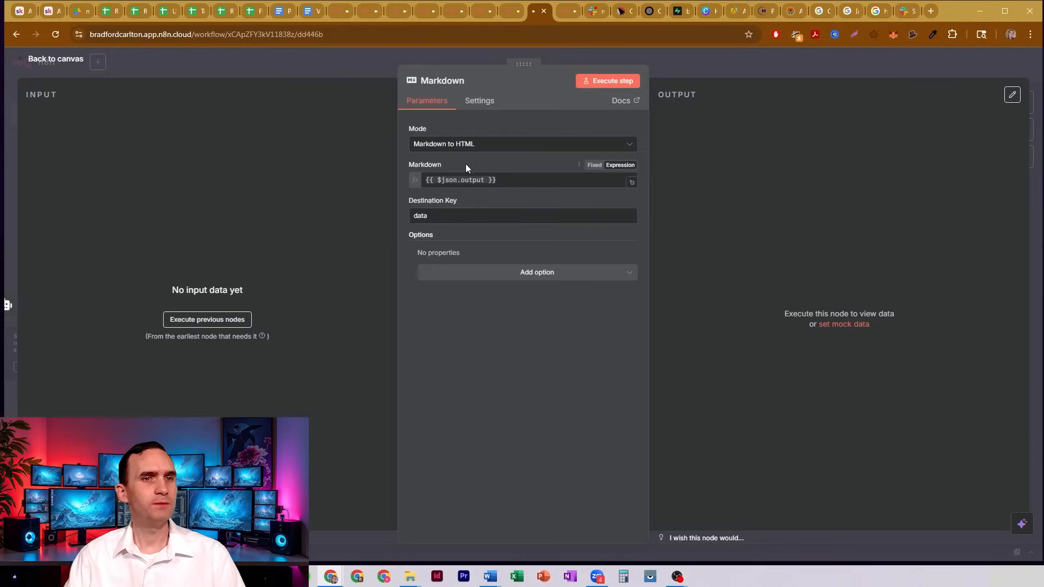
{"action": "left_click", "coordinate": [521, 143]}
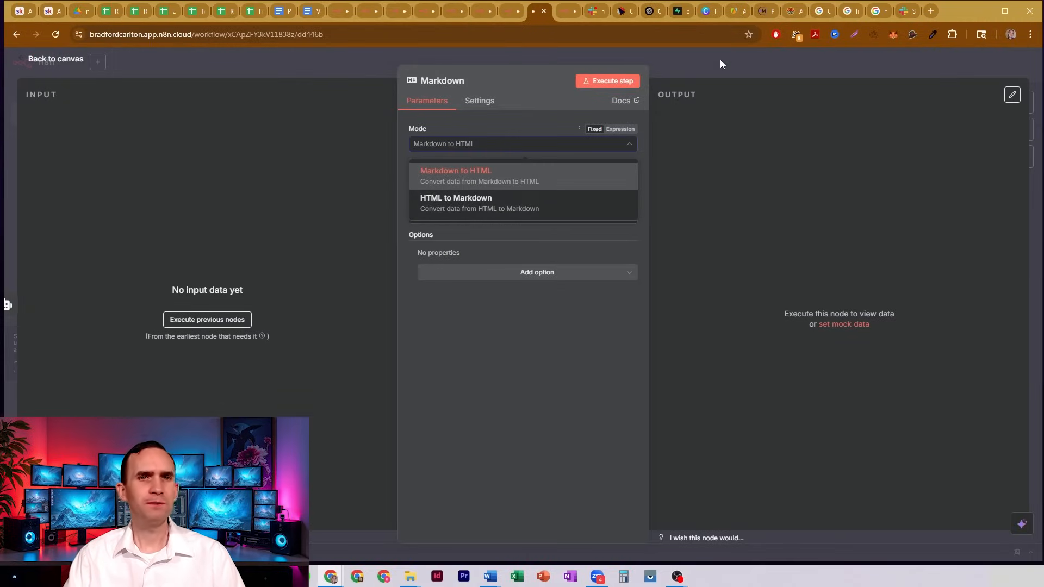
{"action": "left_click", "coordinate": [55, 59]}
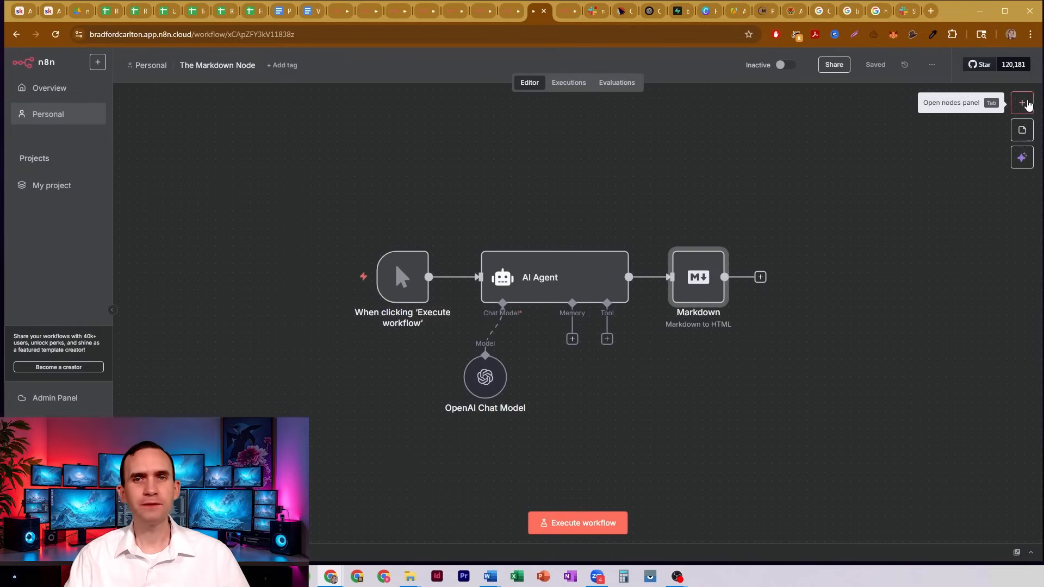
- Add a Markdown node to the workflow from the node list (search 'mark')
{"action": "left_click", "coordinate": [1022, 102]}
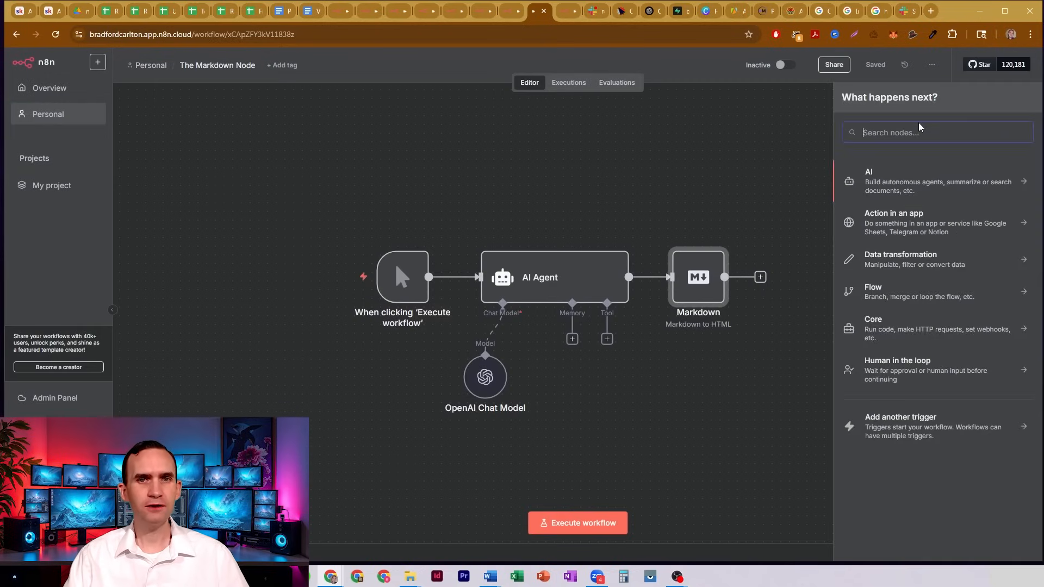
{"action": "type", "text": "mark"}
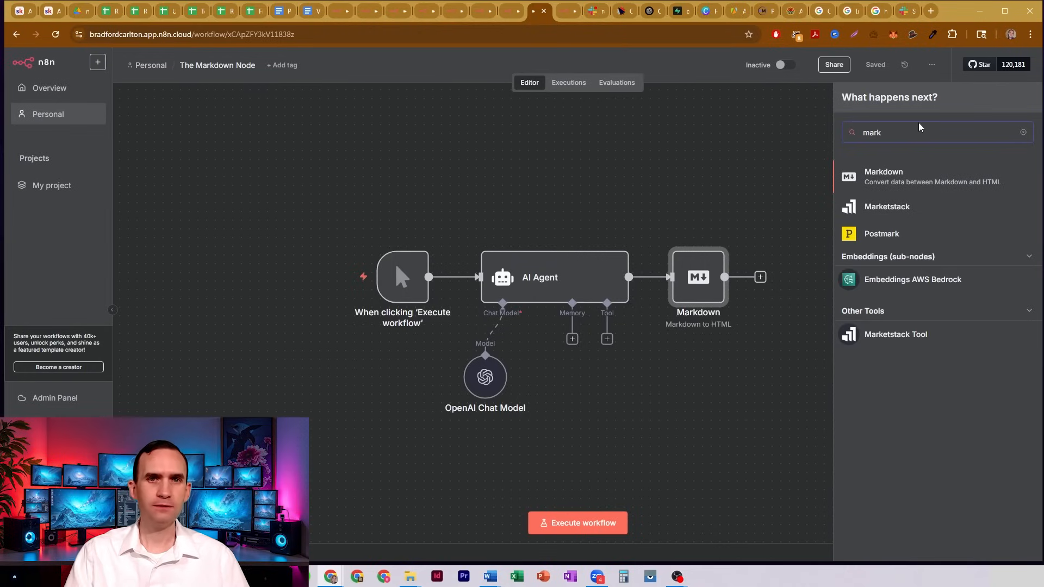
{"action": "left_click", "coordinate": [883, 177]}
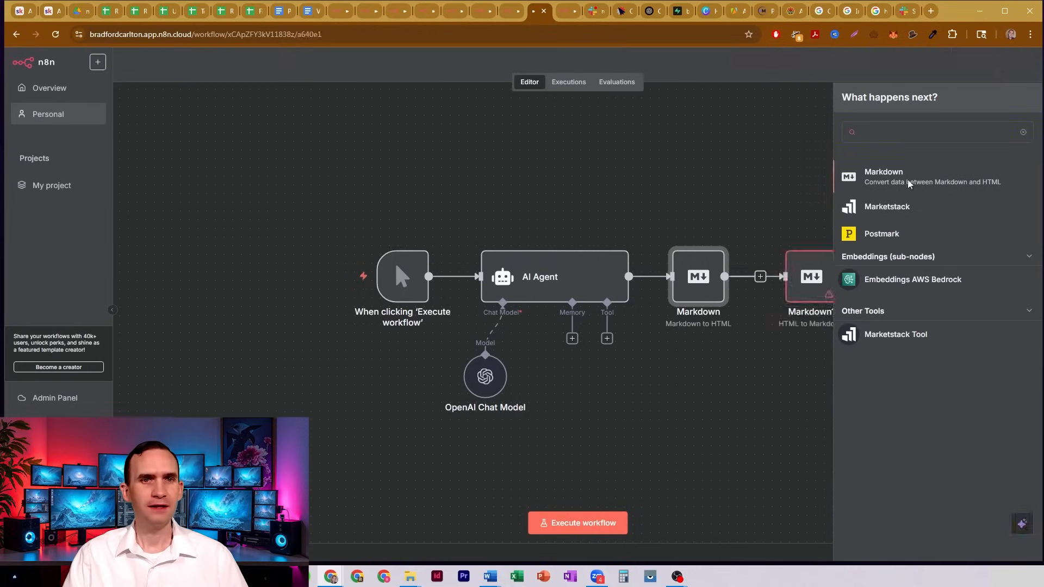
{"action": "left_click", "coordinate": [750, 154]}
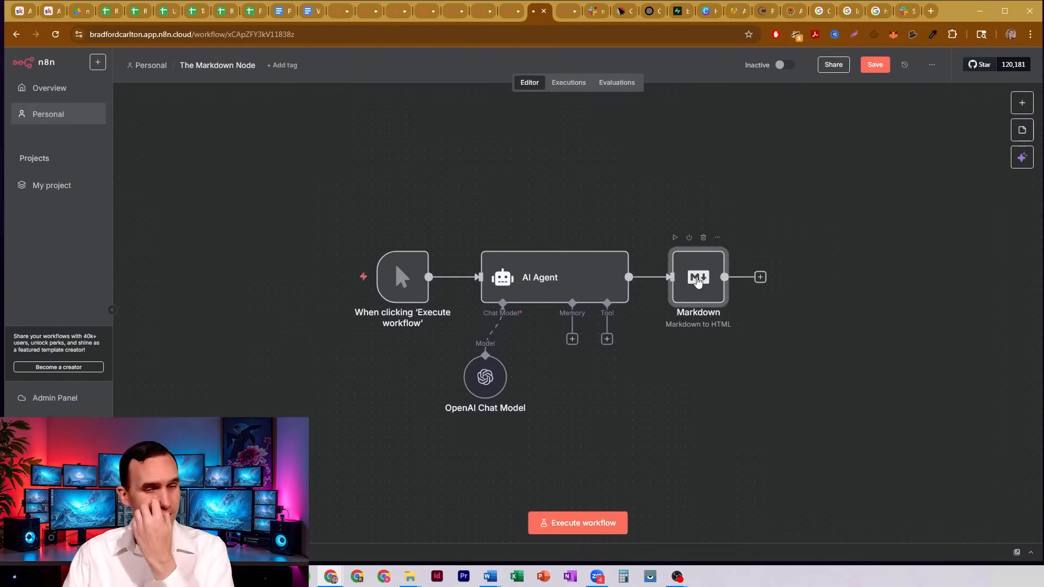
- Keep the Markdown node's mode set to Markdown to HTML
{"action": "double_click", "coordinate": [698, 278]}
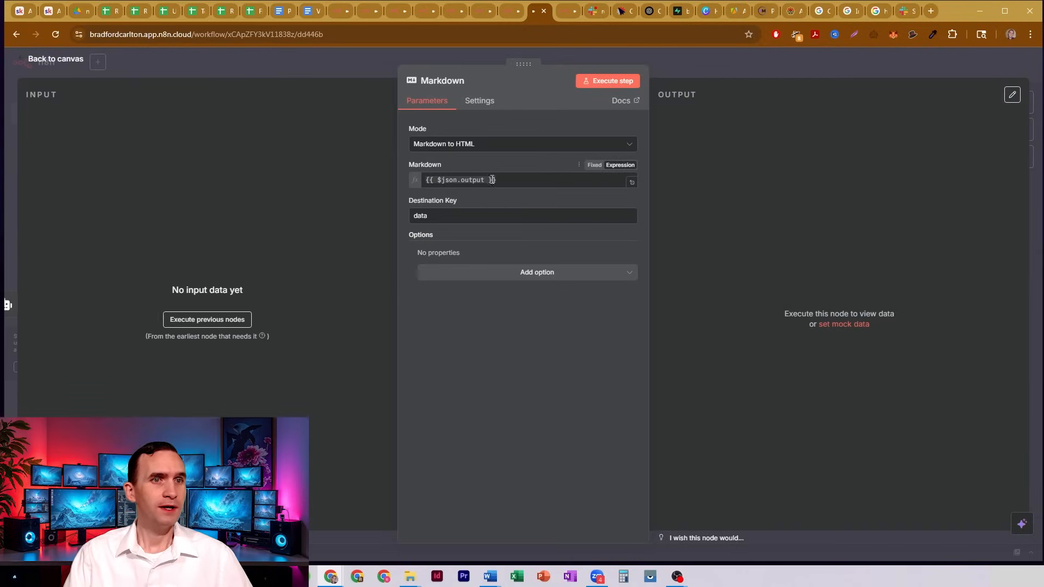
{"action": "mouse_move", "coordinate": [452, 137]}
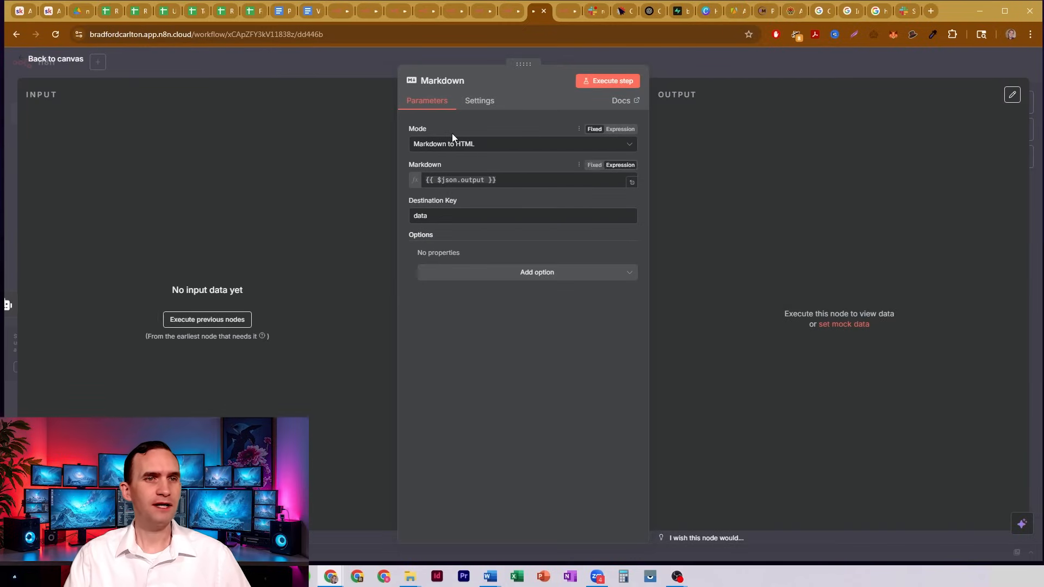
{"action": "left_click", "coordinate": [521, 143]}
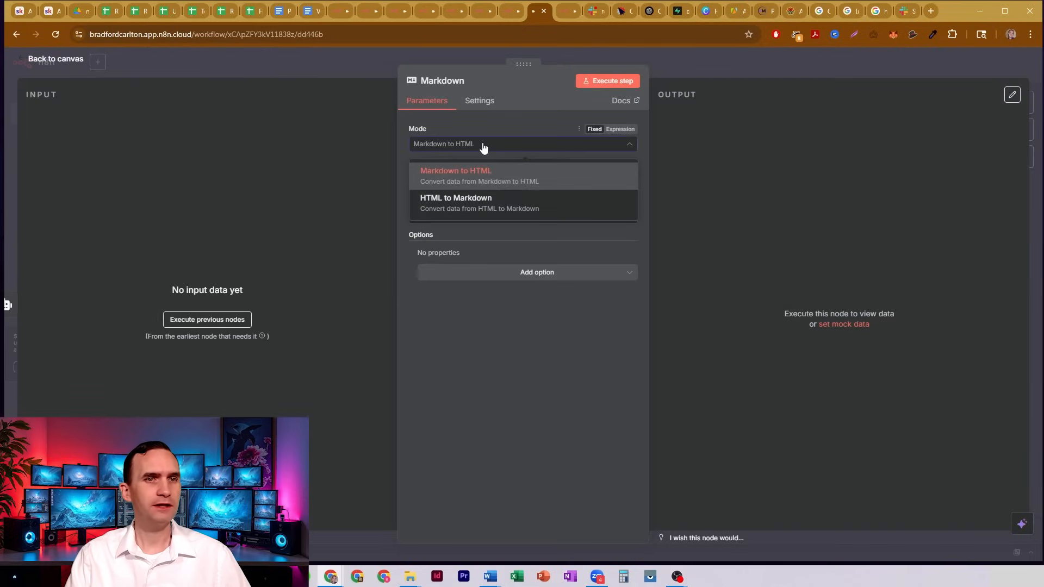
{"action": "left_click", "coordinate": [455, 170]}
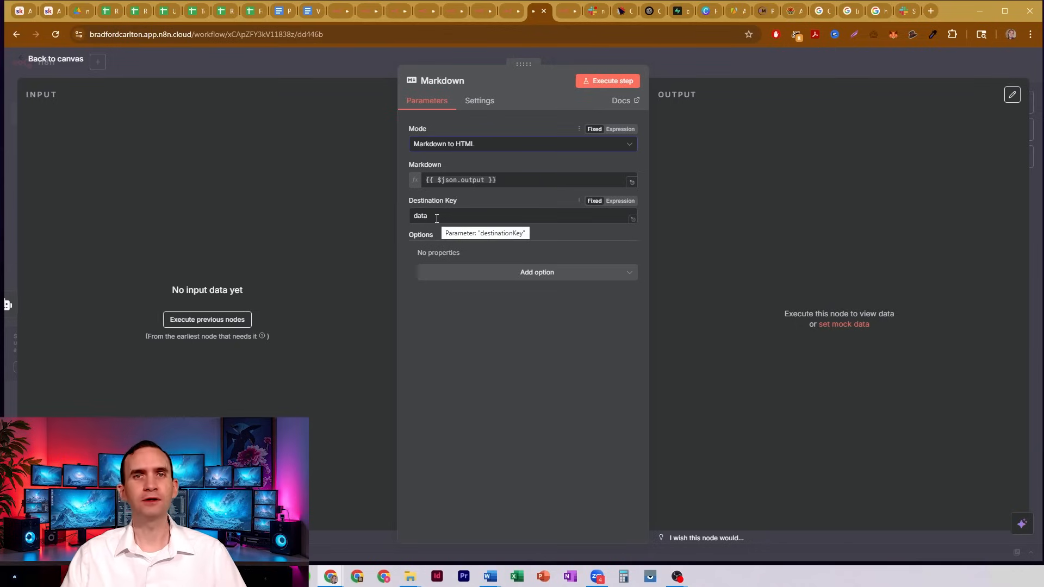
- Add the Emoji Support option to the Markdown node and turn it on
{"action": "left_click", "coordinate": [536, 272]}
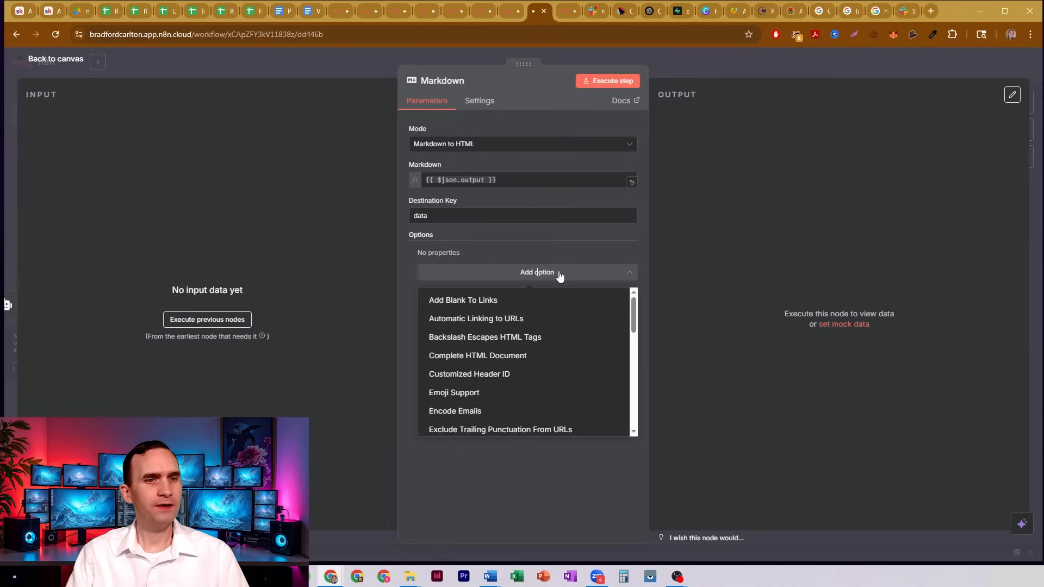
{"action": "mouse_move", "coordinate": [527, 295]}
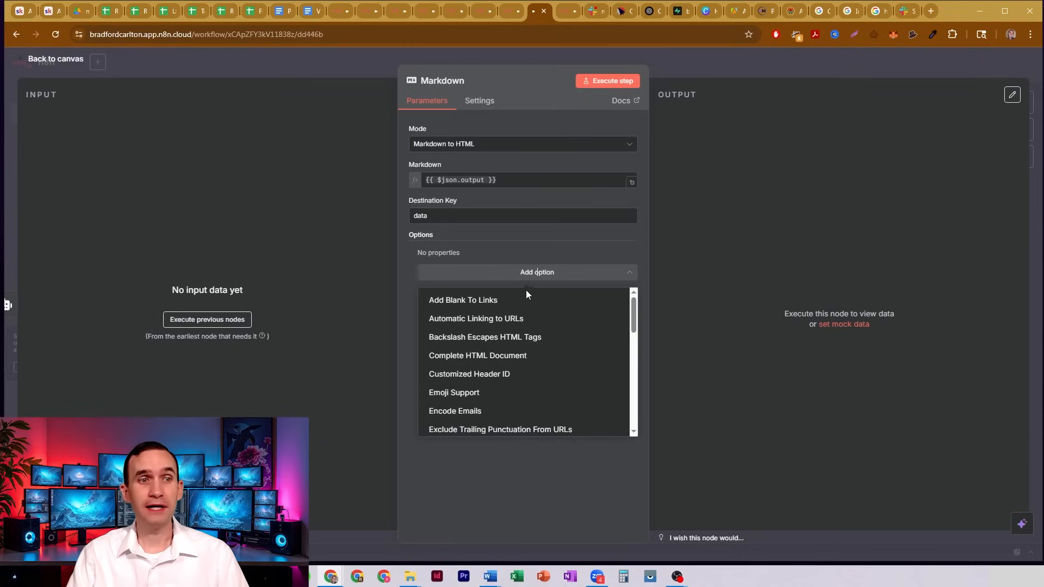
{"action": "mouse_move", "coordinate": [553, 320]}
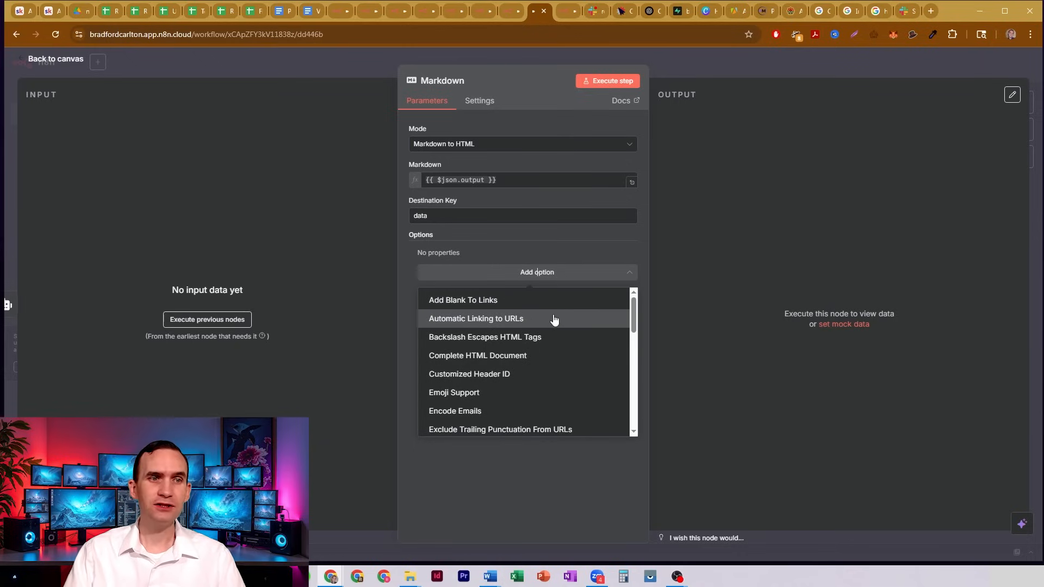
{"action": "mouse_move", "coordinate": [496, 337]}
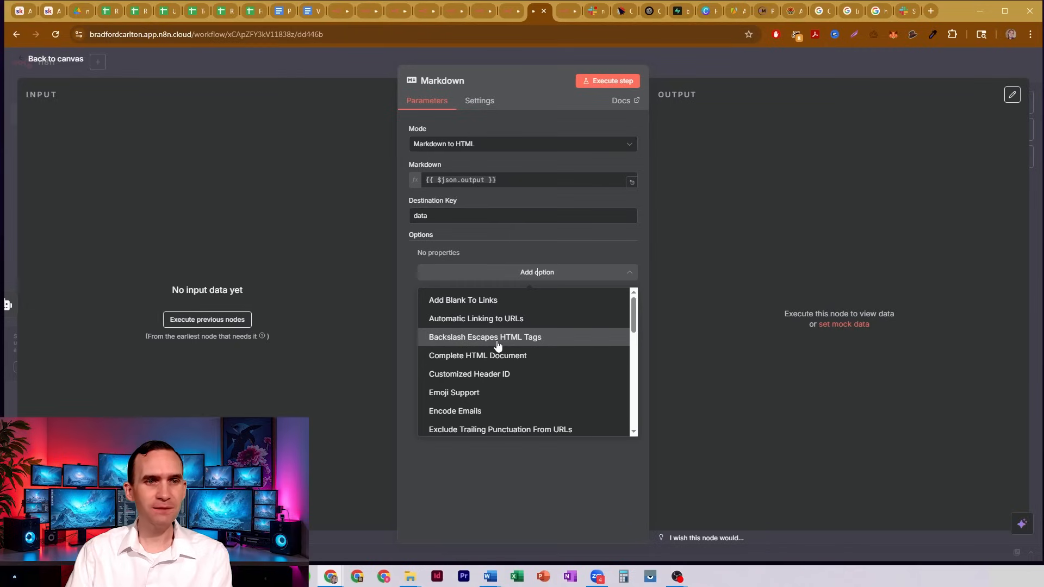
{"action": "mouse_move", "coordinate": [563, 371]}
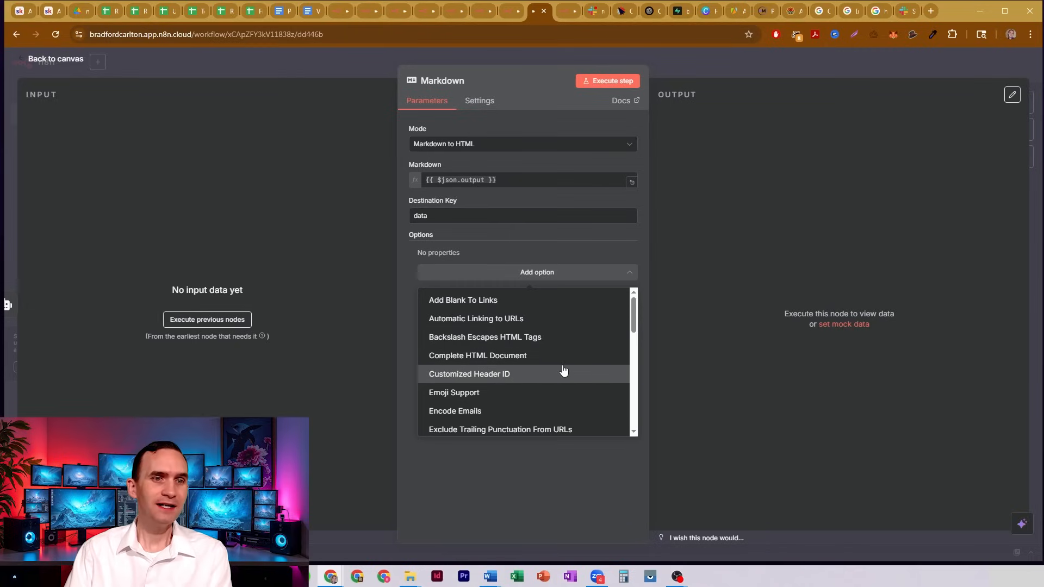
{"action": "mouse_move", "coordinate": [457, 381]}
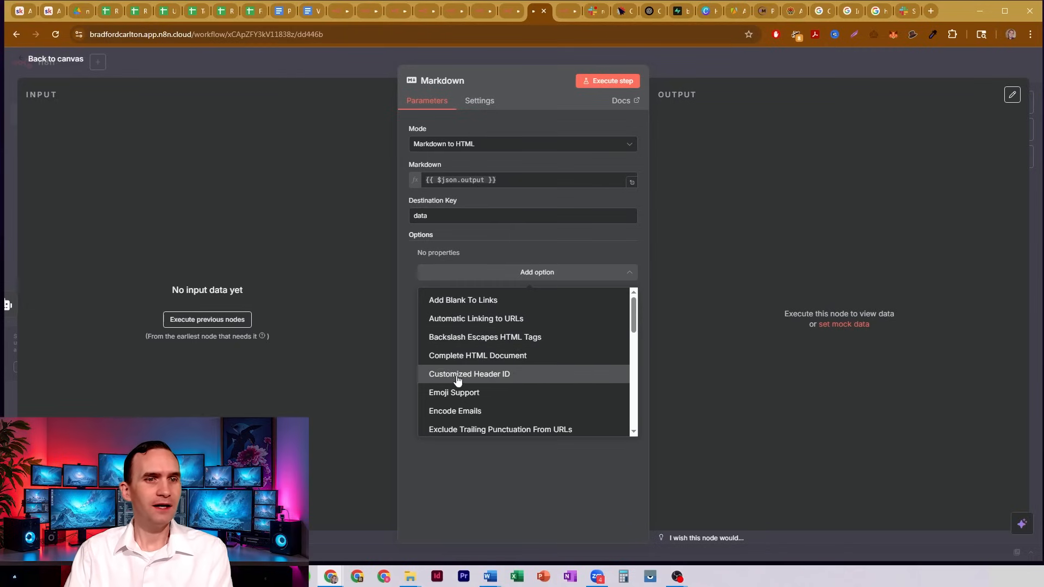
{"action": "scroll", "scroll_direction": "down", "scroll_amount": 3}
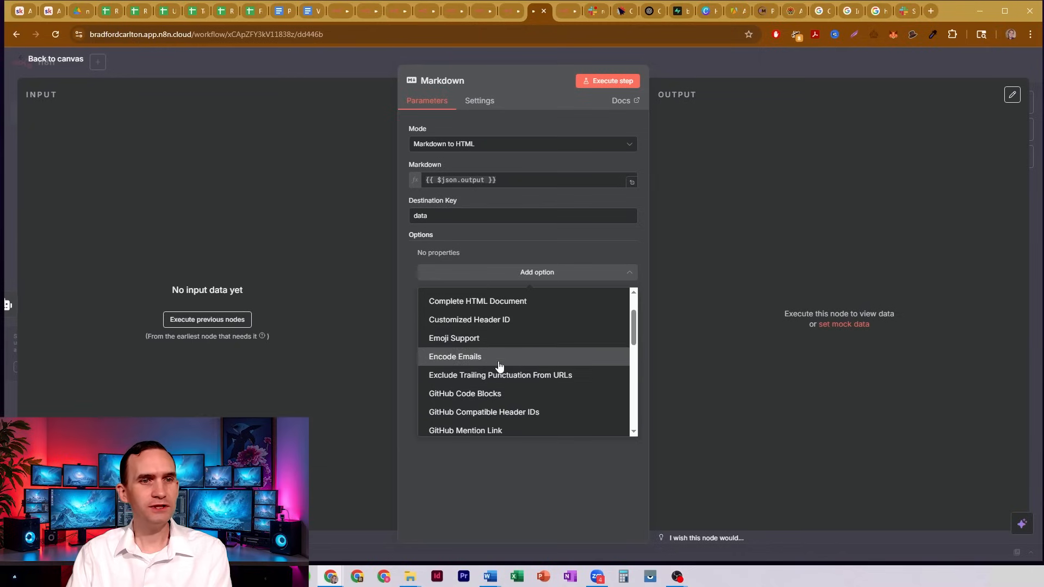
{"action": "mouse_move", "coordinate": [486, 338]}
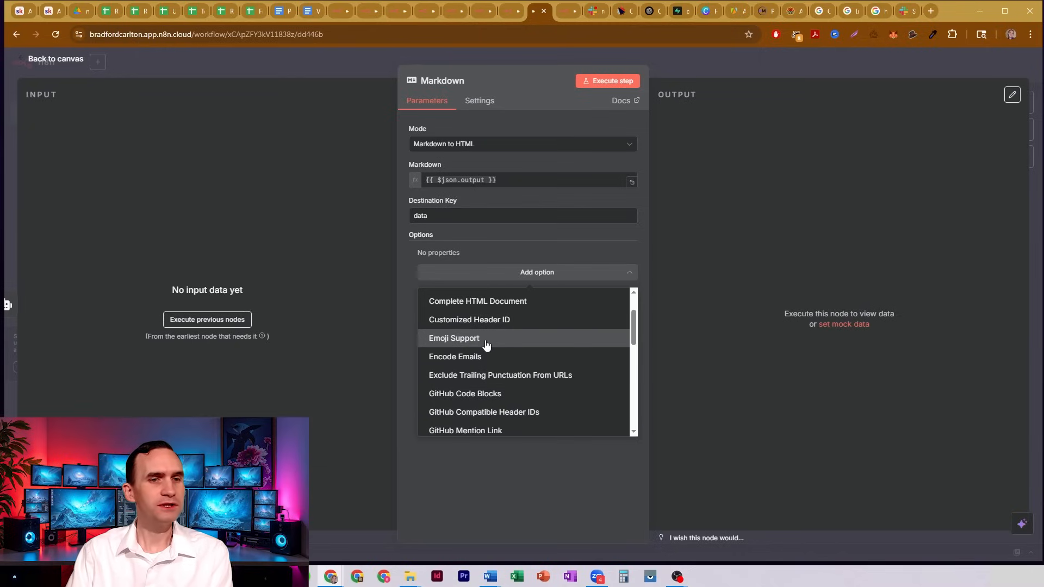
{"action": "left_click", "coordinate": [454, 339]}
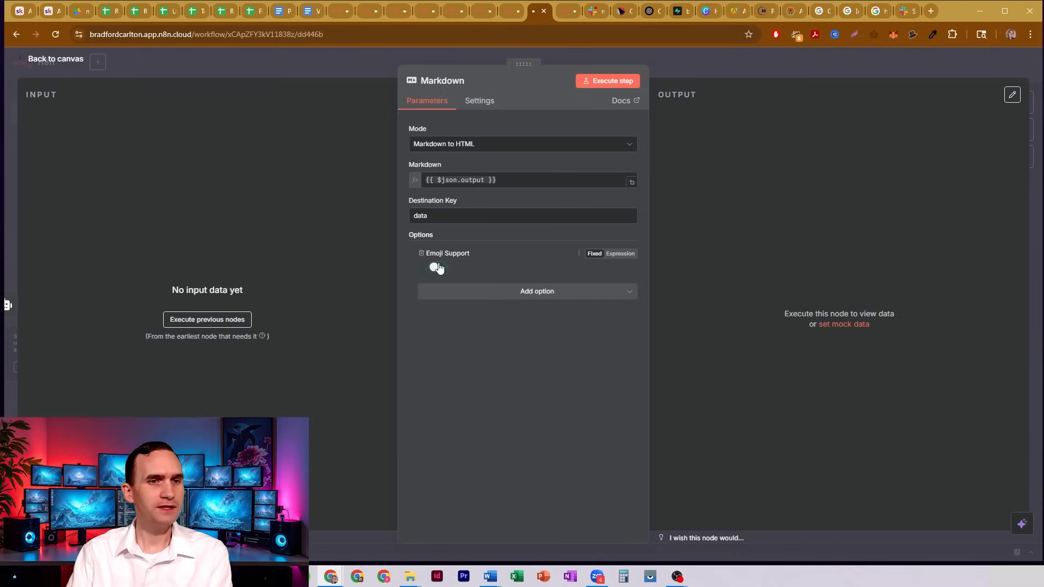
{"action": "left_click", "coordinate": [437, 267]}
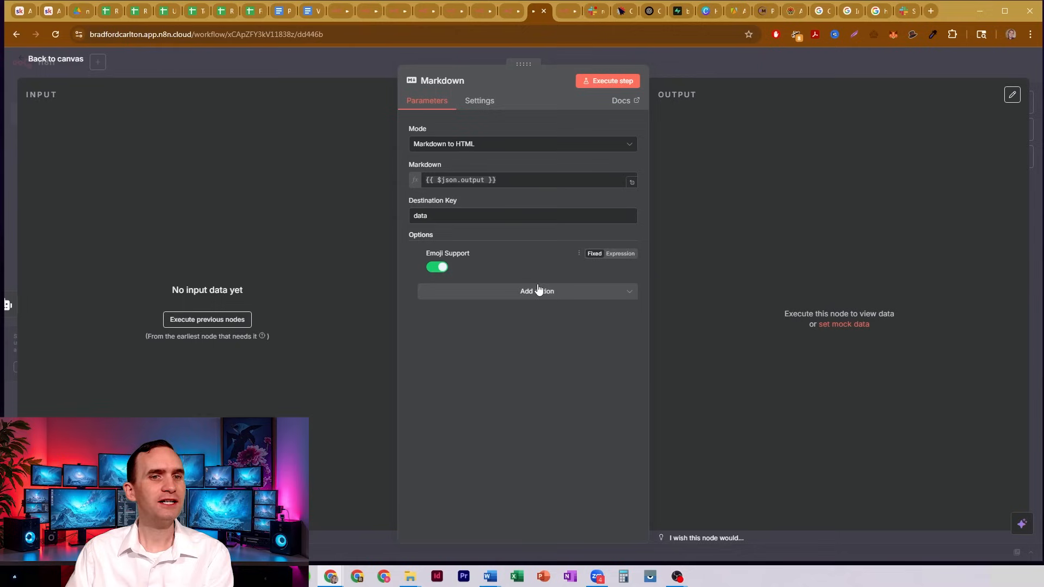
- Browse the remaining conversion options, then return to the workflow canvas
{"action": "left_click", "coordinate": [536, 291]}
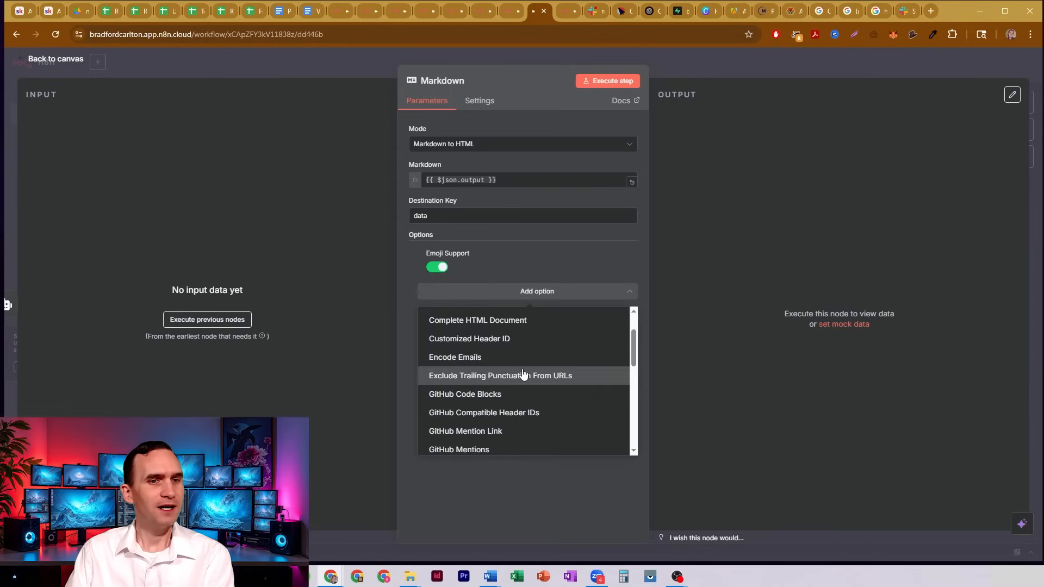
{"action": "scroll", "scroll_direction": "down", "scroll_amount": 3}
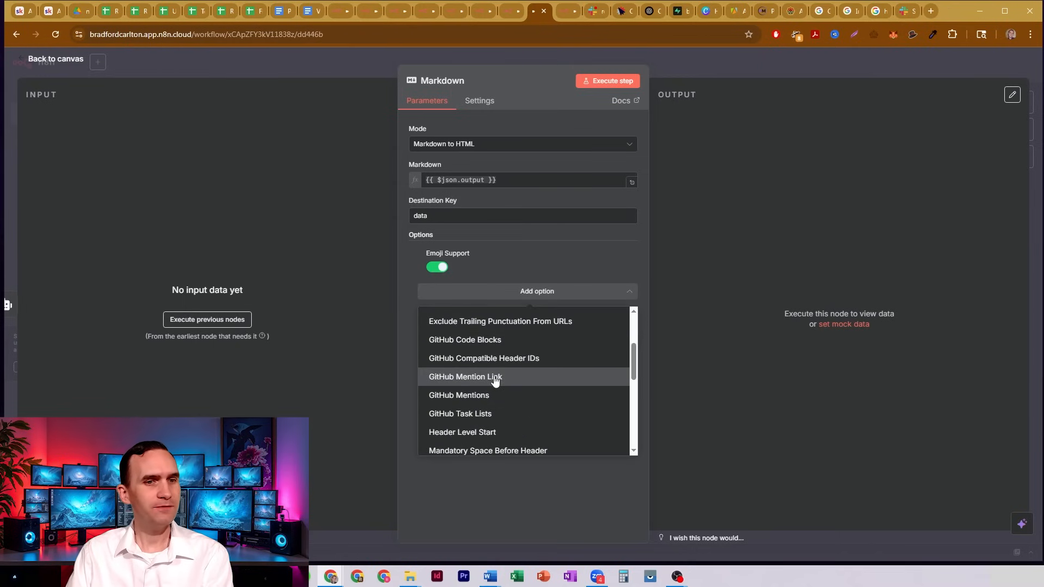
{"action": "scroll", "scroll_direction": "down", "scroll_amount": 3}
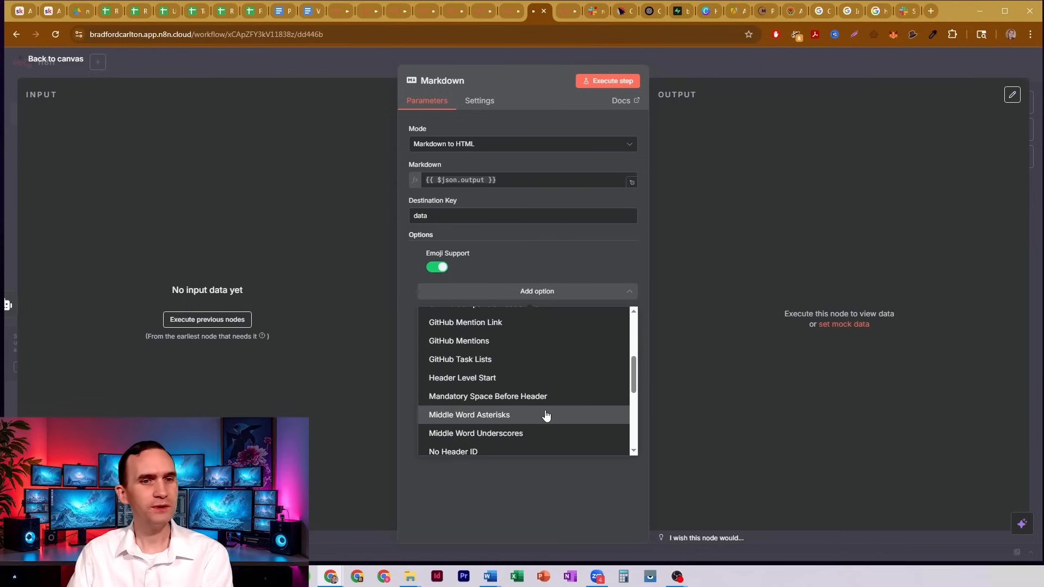
{"action": "scroll", "scroll_direction": "down", "scroll_amount": 3}
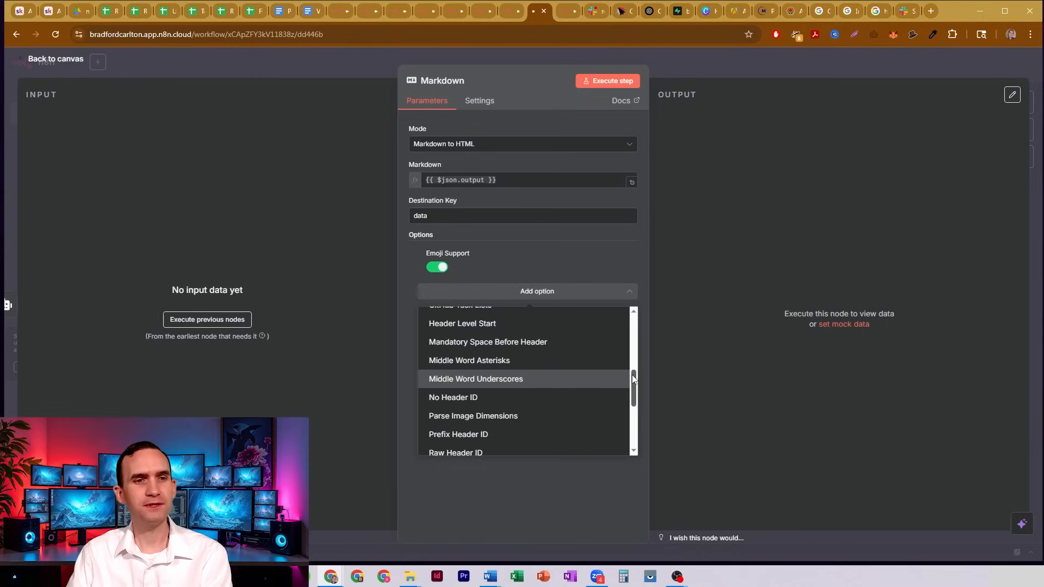
{"action": "scroll", "scroll_direction": "down", "scroll_amount": 3}
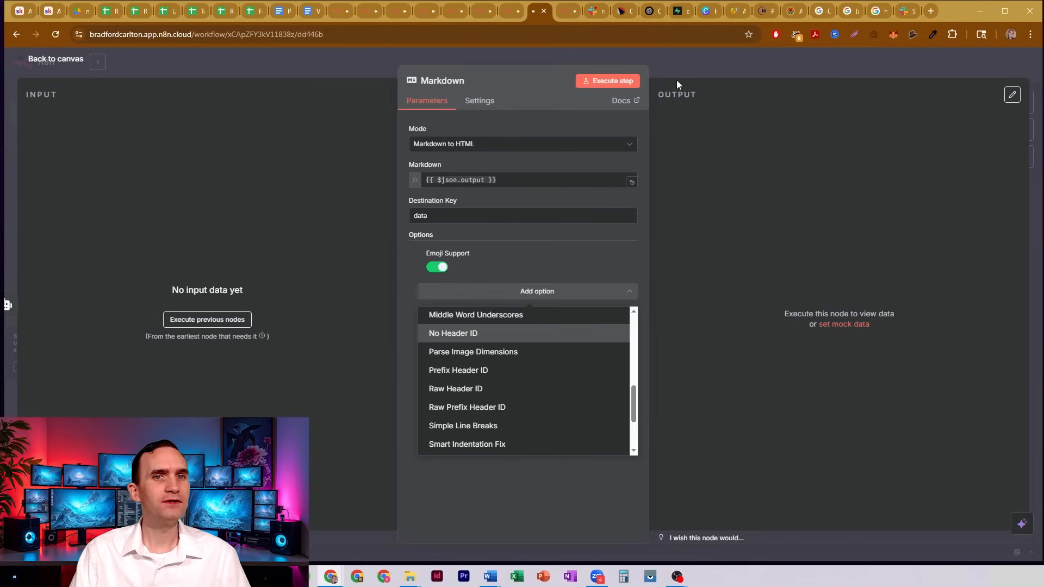
{"action": "left_click", "coordinate": [55, 59]}
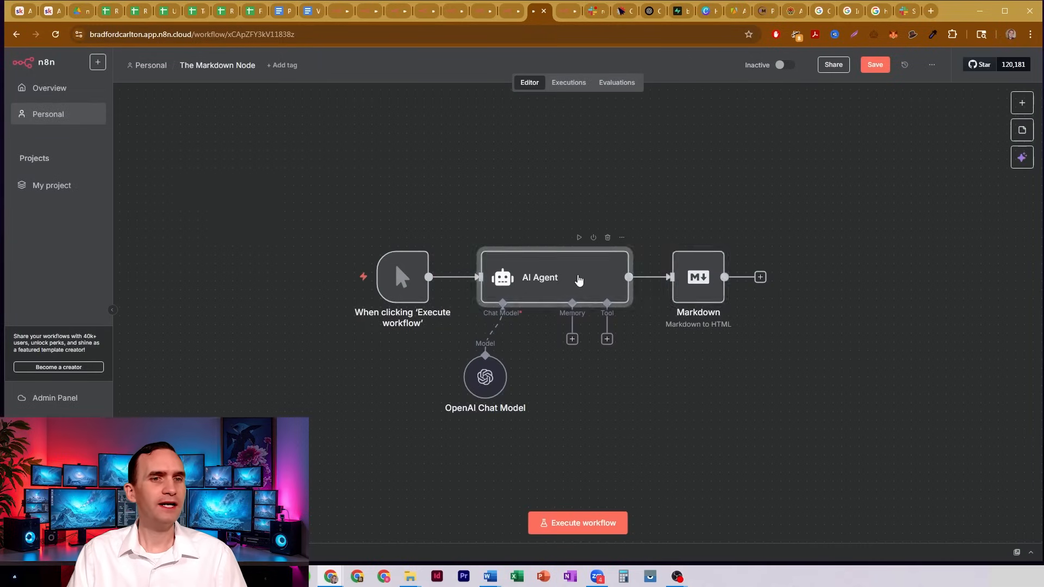
- Run the AI Agent node to generate the markdown Bananas report
{"action": "double_click", "coordinate": [540, 278]}
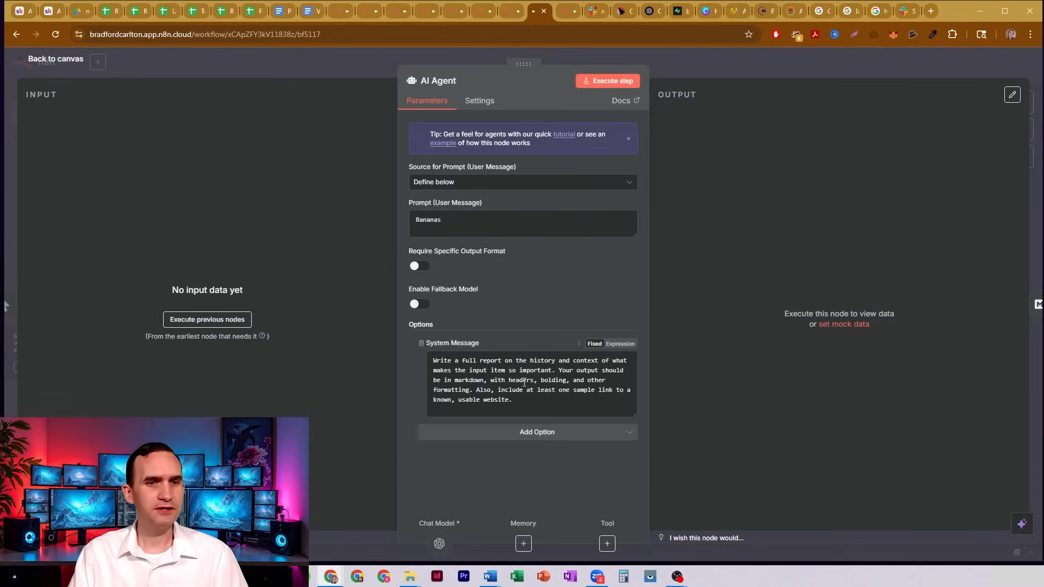
{"action": "mouse_move", "coordinate": [527, 380]}
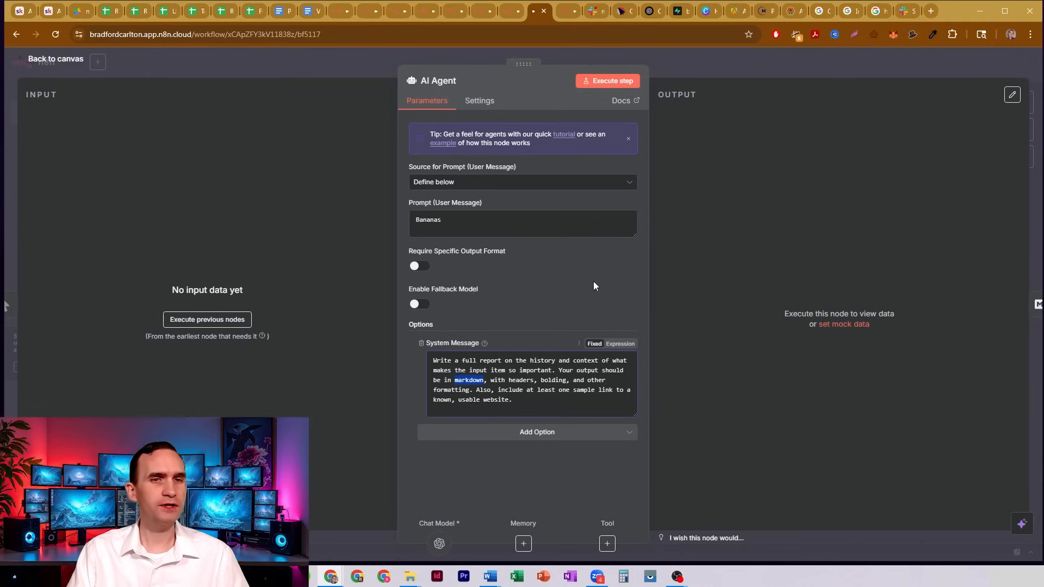
{"action": "left_click", "coordinate": [606, 80]}
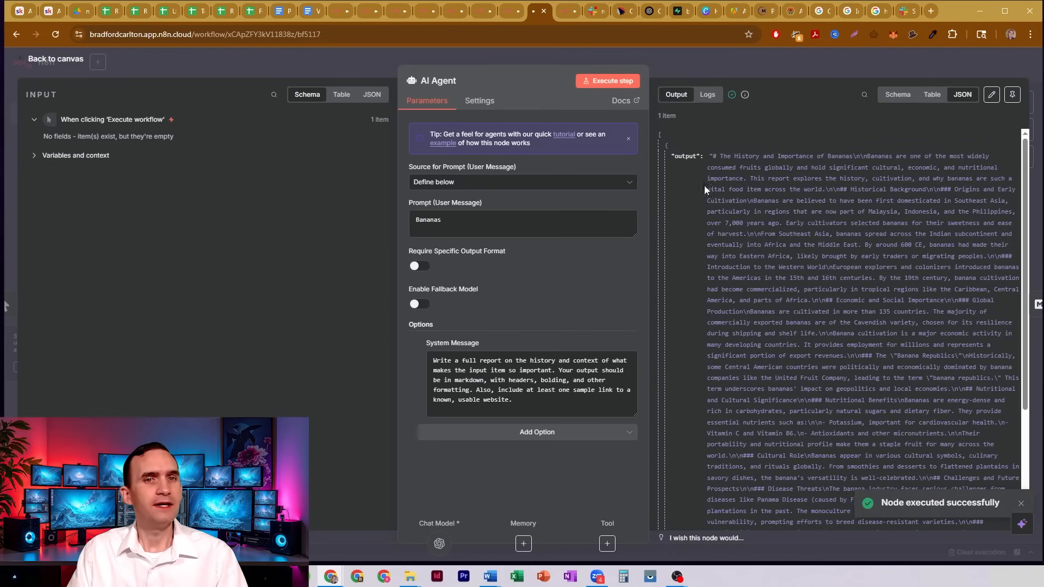
{"action": "mouse_move", "coordinate": [712, 156]}
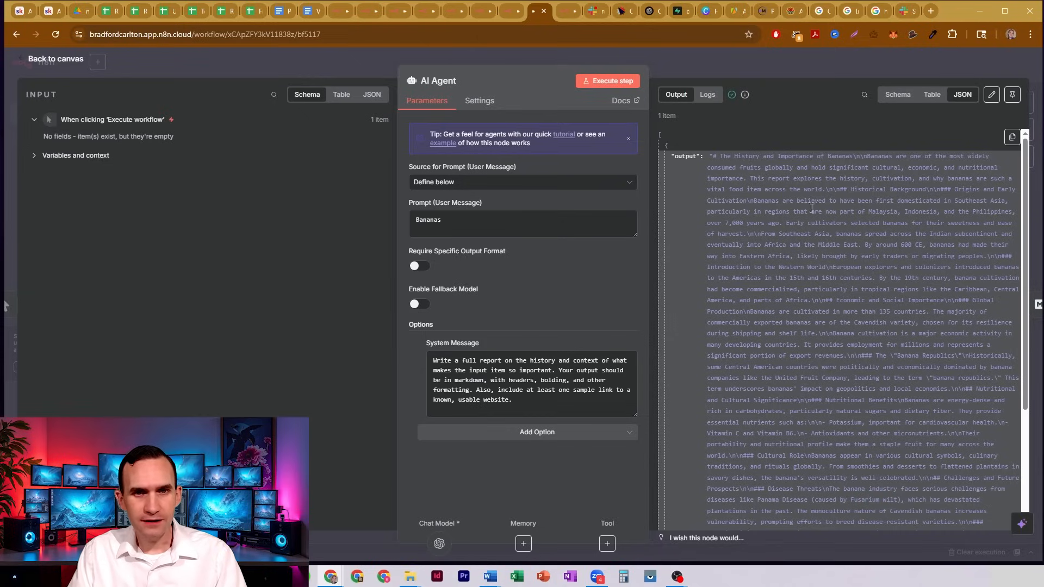
{"action": "mouse_move", "coordinate": [747, 231]}
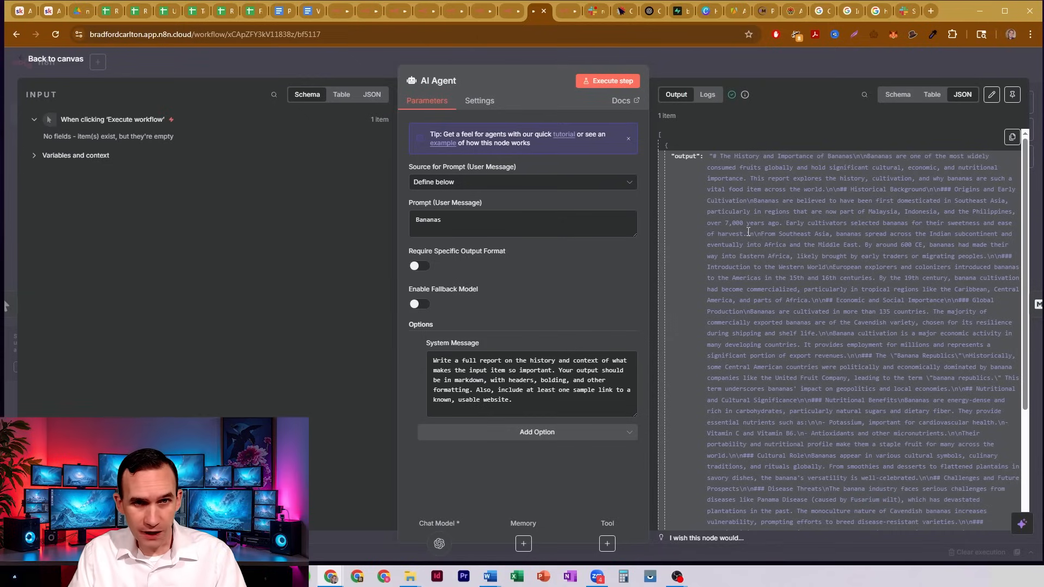
- Inspect a ### heading marker in the report output and return to the canvas
{"action": "double_click", "coordinate": [752, 234]}
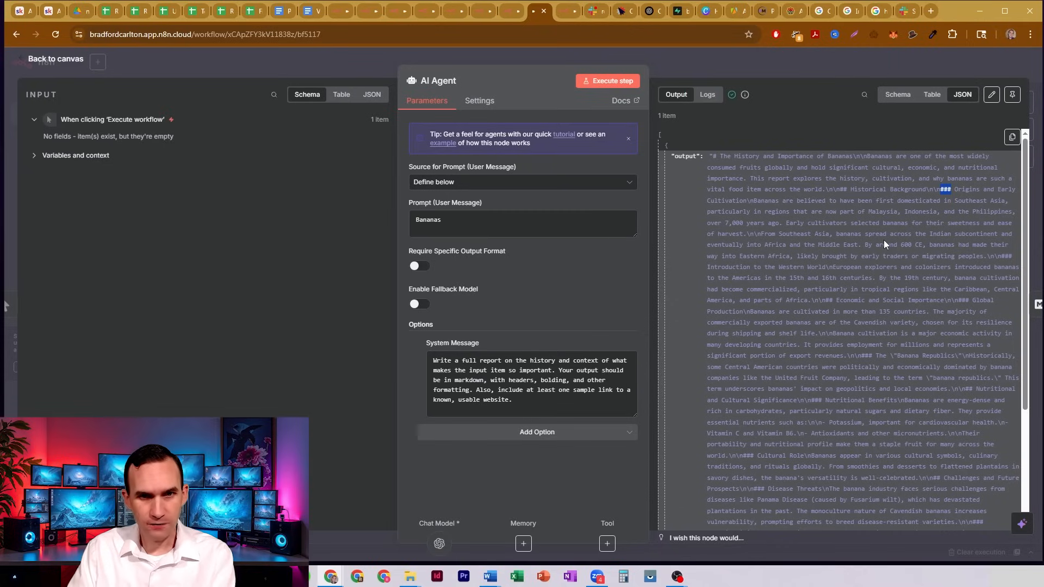
{"action": "mouse_move", "coordinate": [891, 355]}
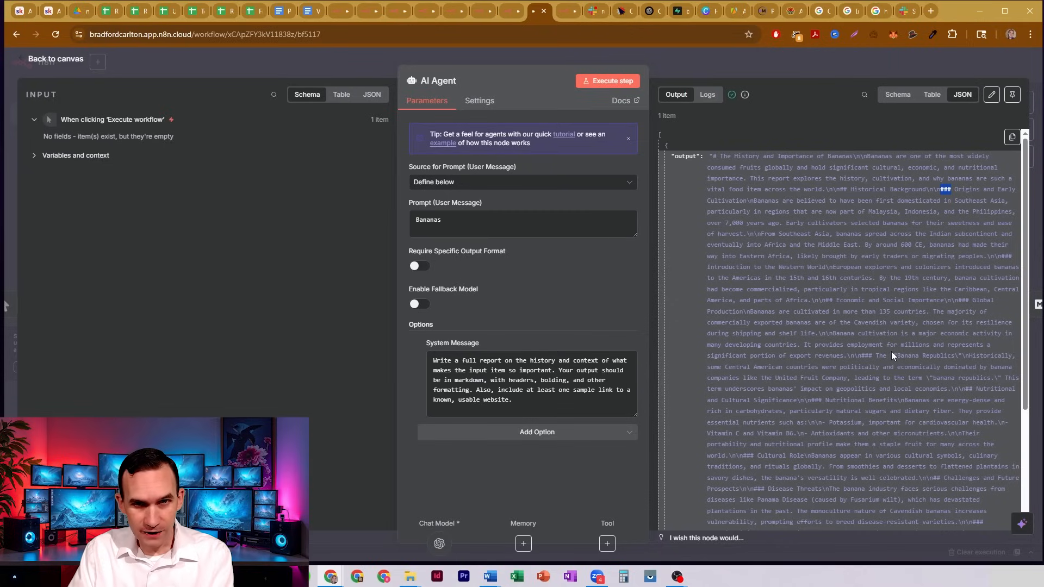
{"action": "mouse_move", "coordinate": [889, 355]}
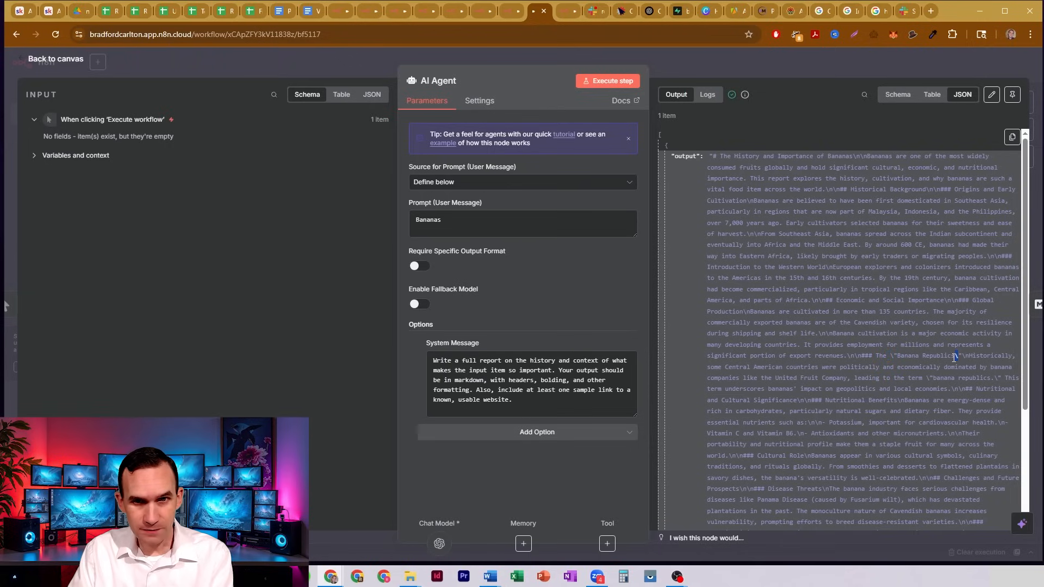
{"action": "mouse_move", "coordinate": [719, 131]}
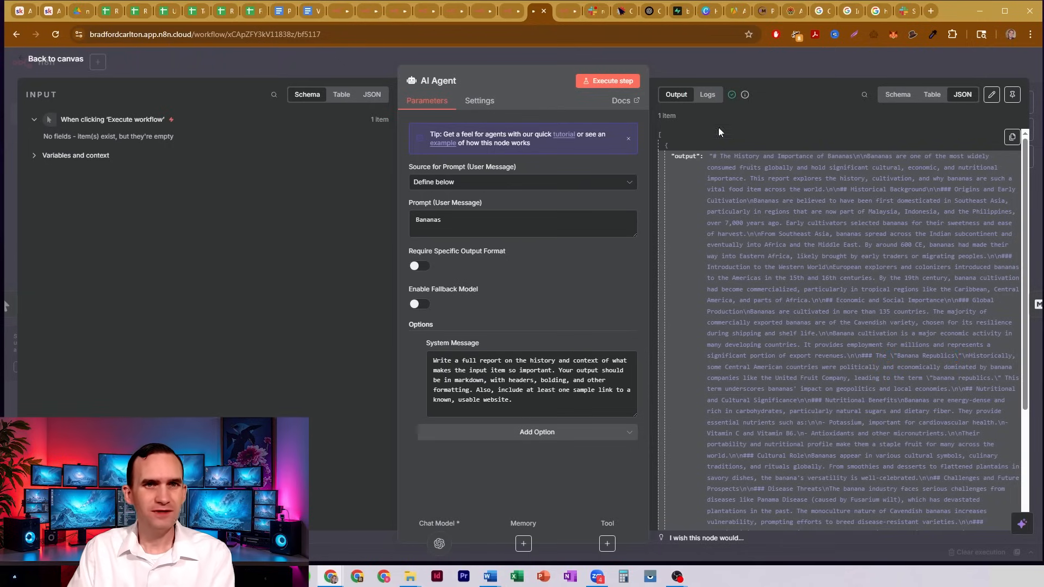
{"action": "left_click", "coordinate": [55, 59]}
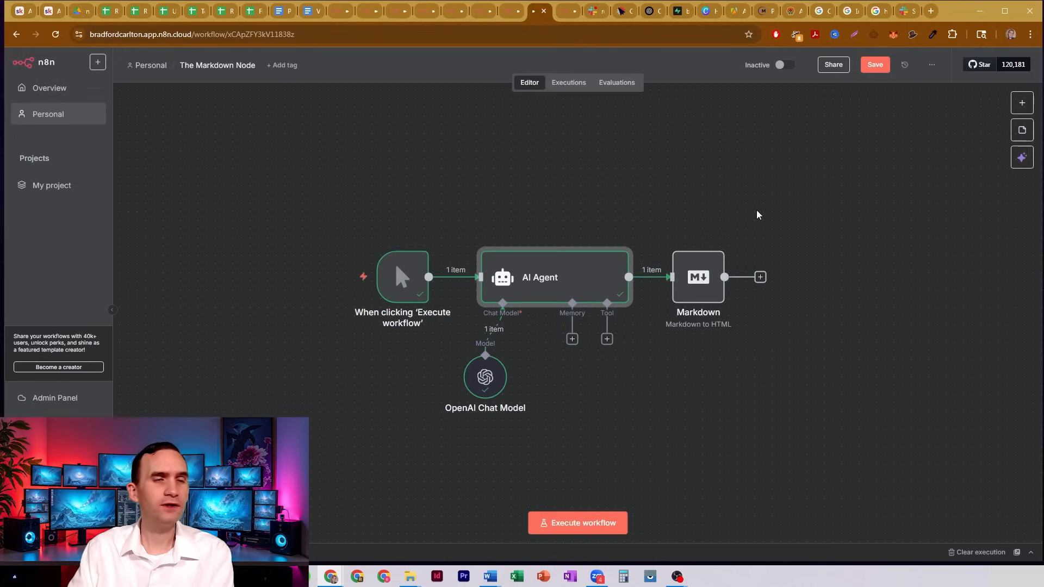
{"action": "mouse_move", "coordinate": [674, 229]}
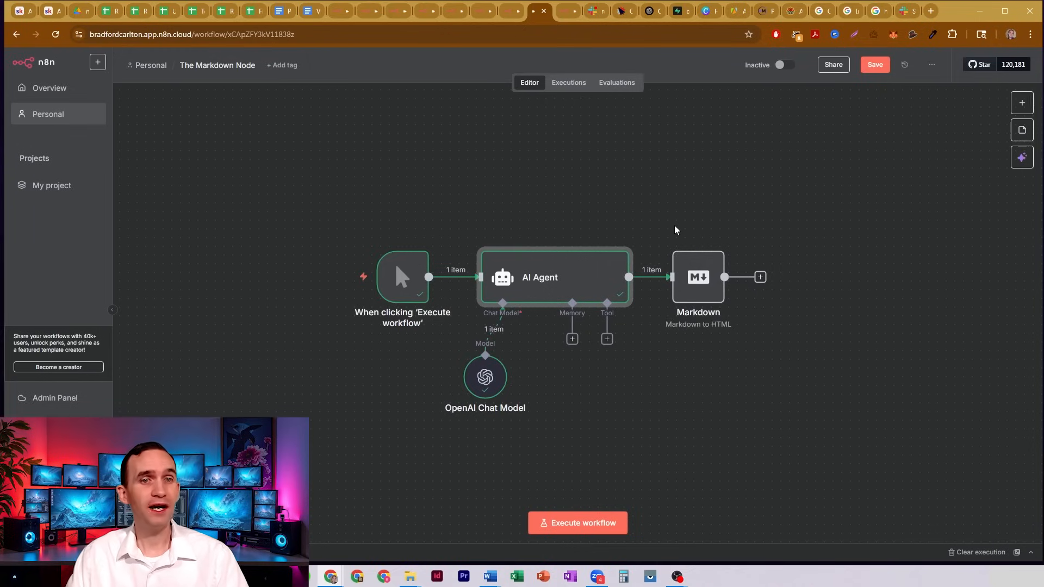
{"action": "mouse_move", "coordinate": [459, 238]}
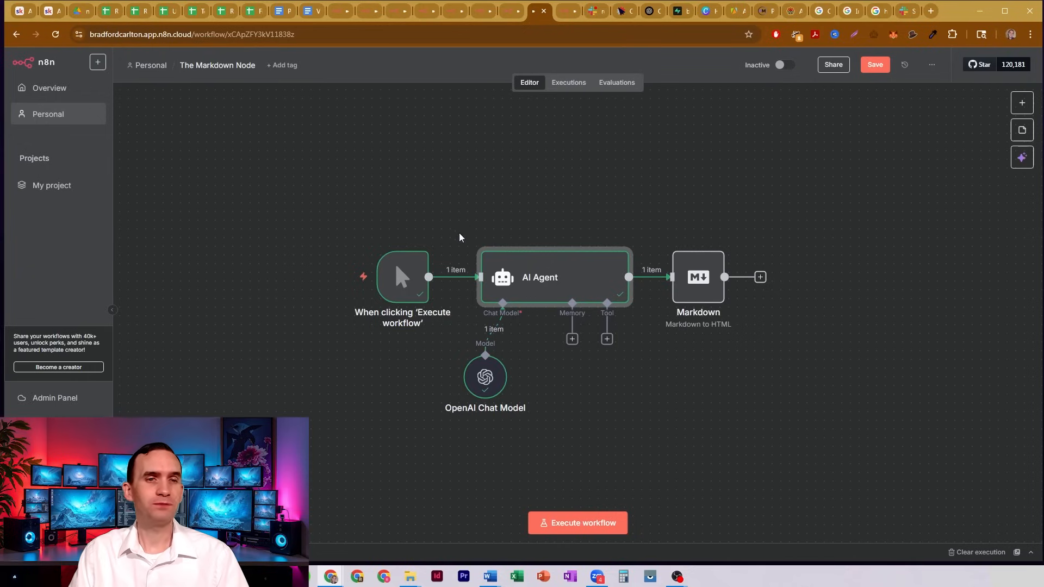
{"action": "mouse_move", "coordinate": [663, 223]}
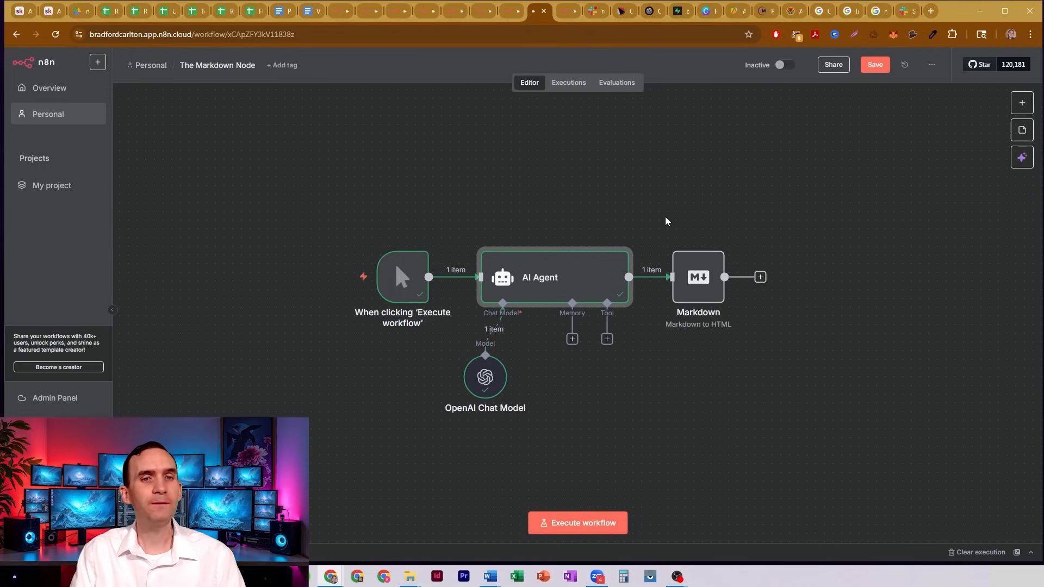
- Open the Markdown node now fed with the agent's banana report
{"action": "double_click", "coordinate": [698, 278]}
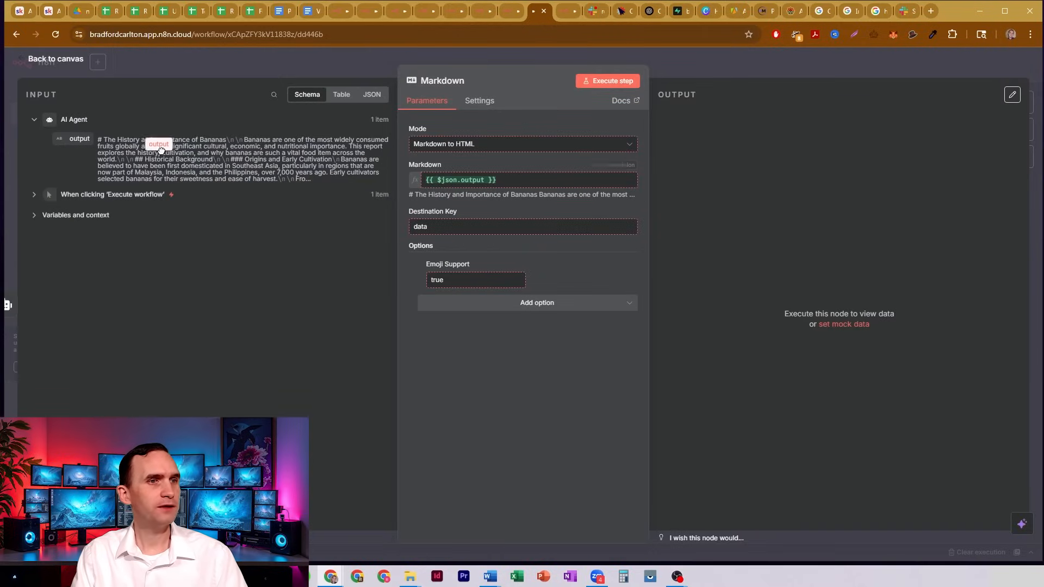
- Run the Markdown node, view the HTML in the data field, and return to the canvas
{"action": "left_click", "coordinate": [437, 279]}
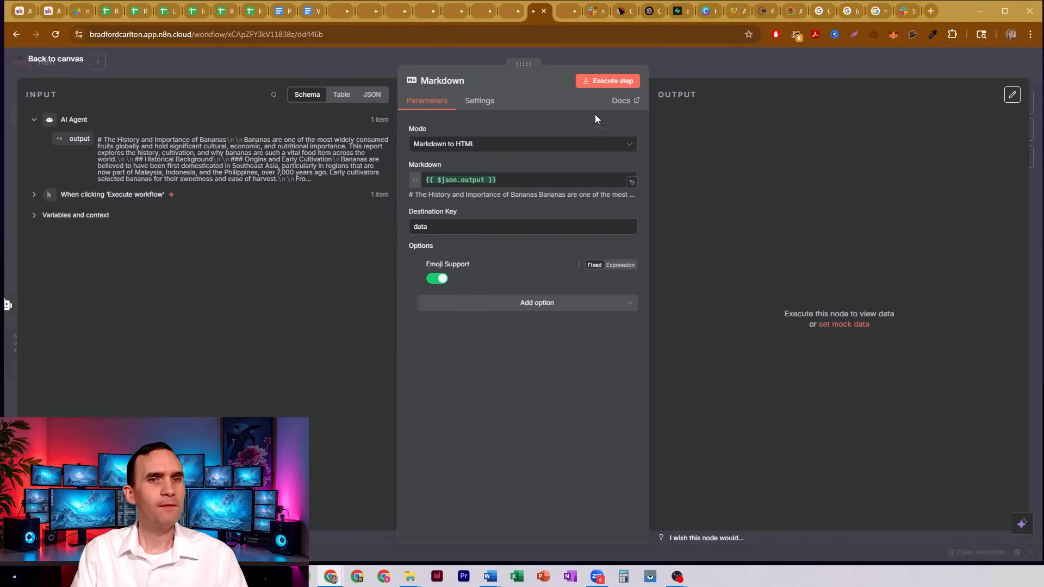
{"action": "left_click", "coordinate": [607, 81]}
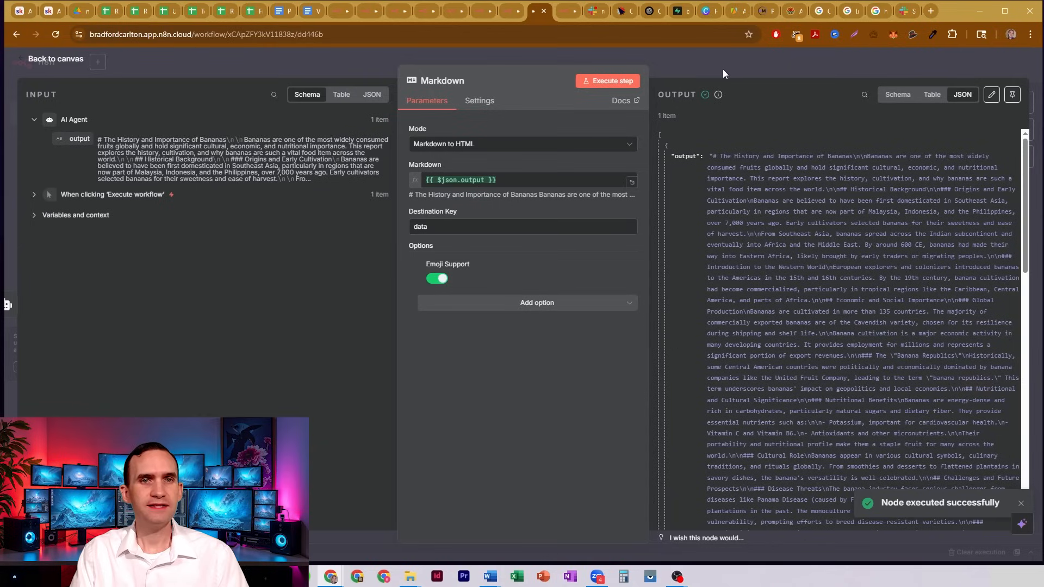
{"action": "mouse_move", "coordinate": [680, 153]}
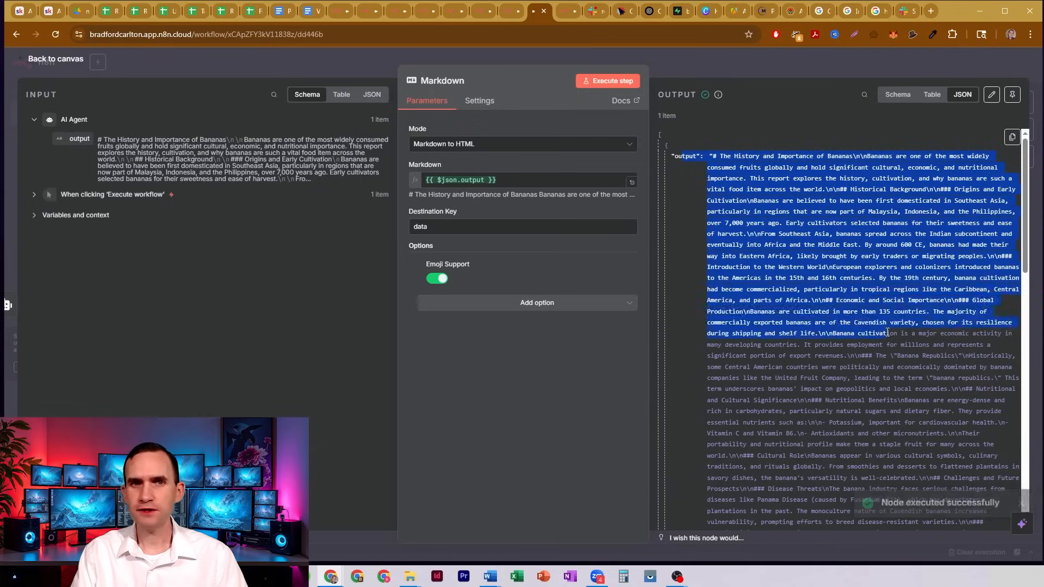
{"action": "scroll", "scroll_direction": "down", "scroll_amount": 3}
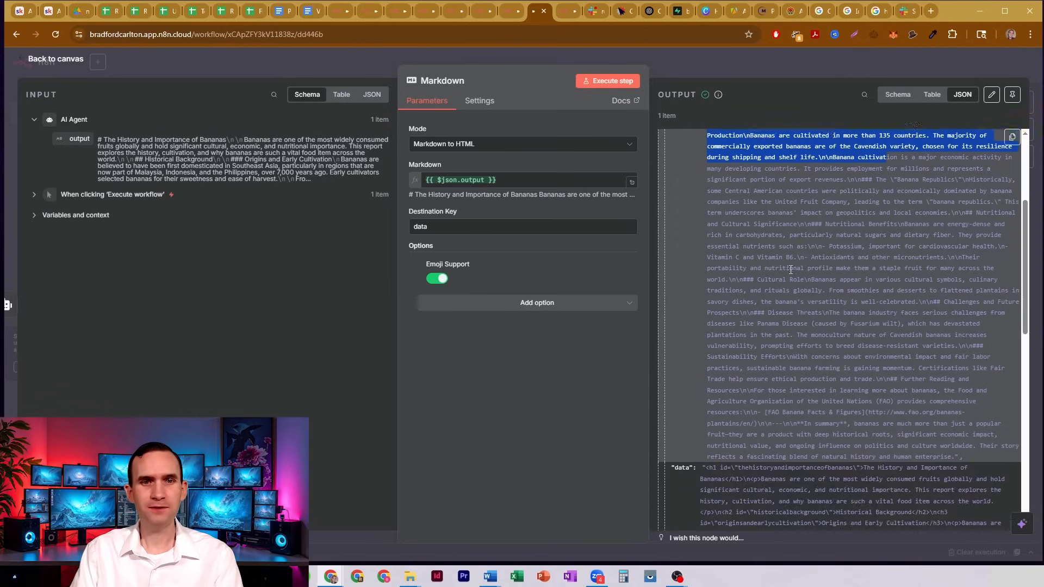
{"action": "scroll", "scroll_direction": "down", "scroll_amount": 3}
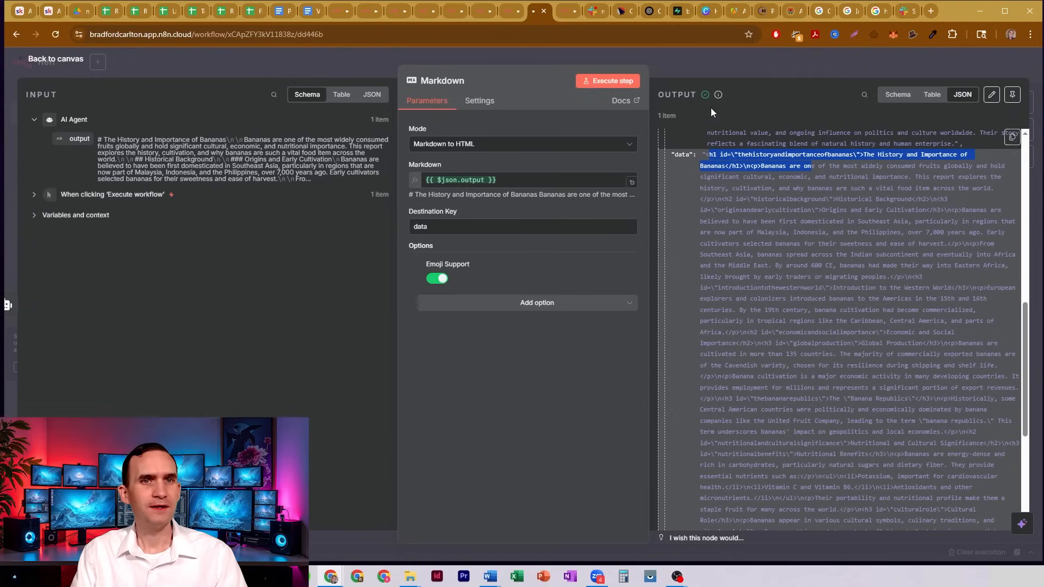
{"action": "mouse_move", "coordinate": [826, 251]}
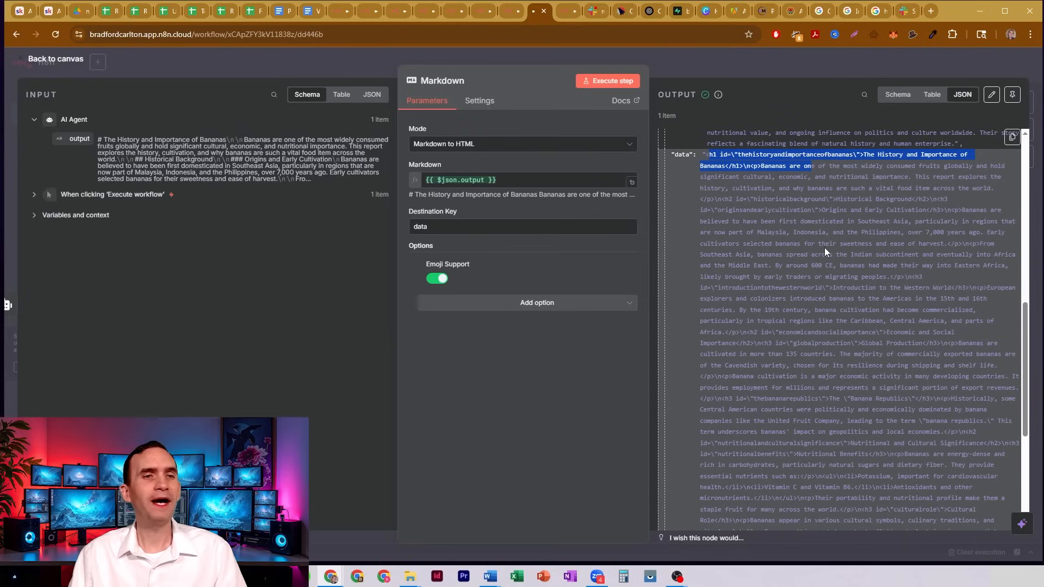
{"action": "mouse_move", "coordinate": [782, 181]}
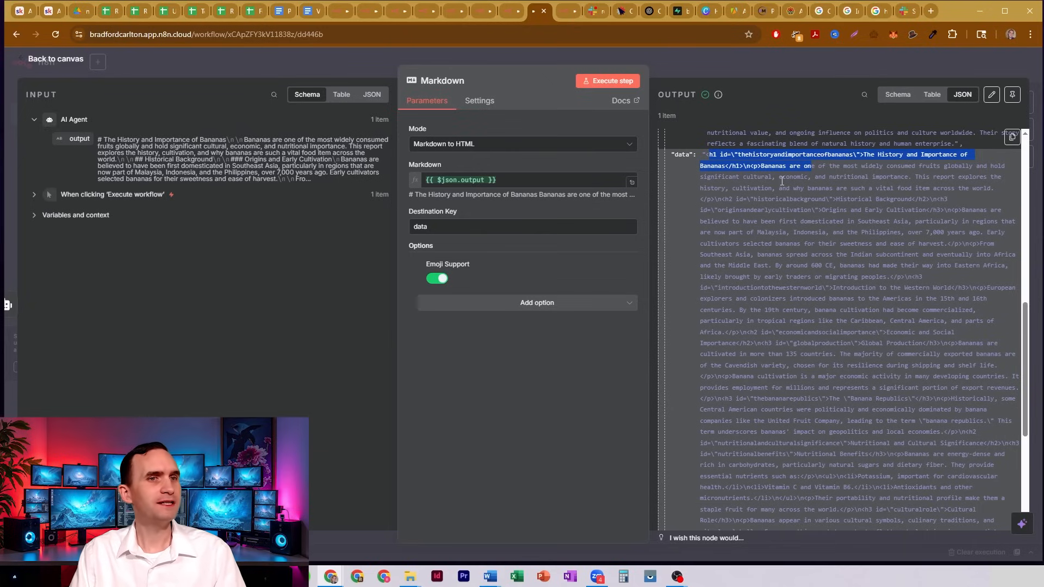
{"action": "left_click", "coordinate": [56, 58]}
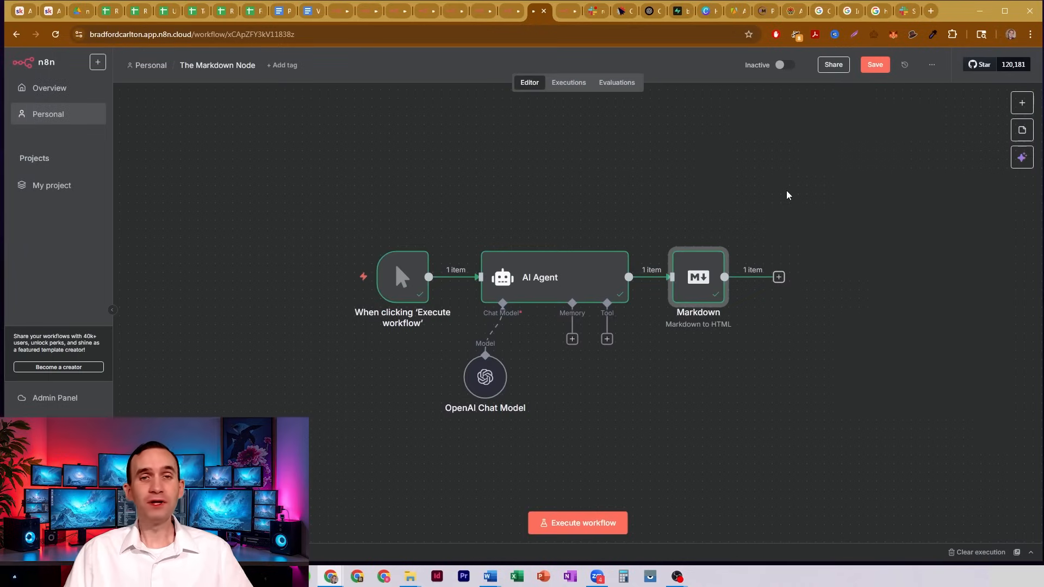